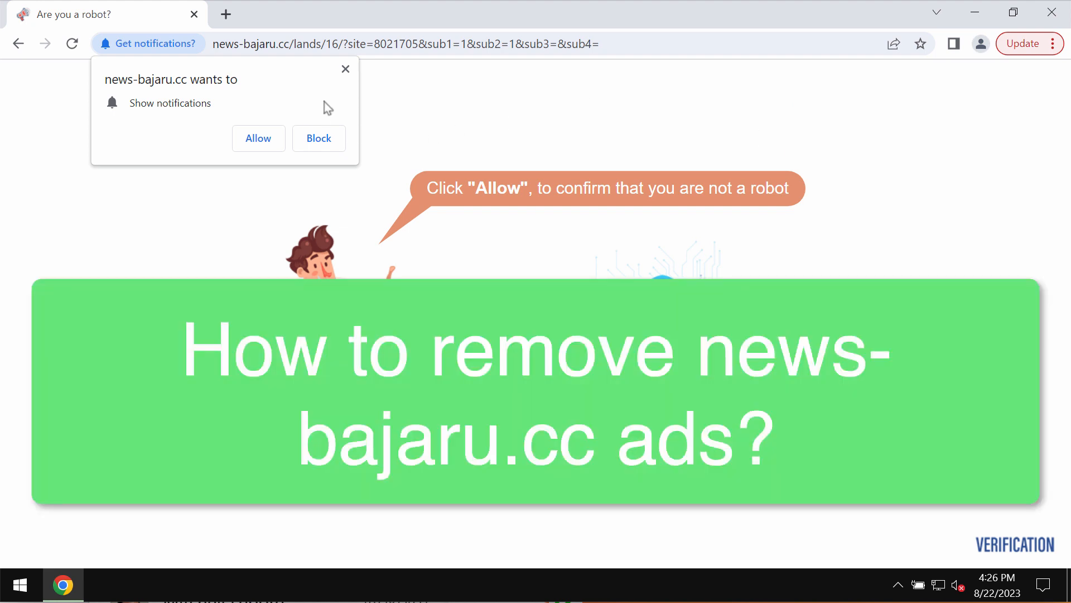
mouse_move(436, 7)
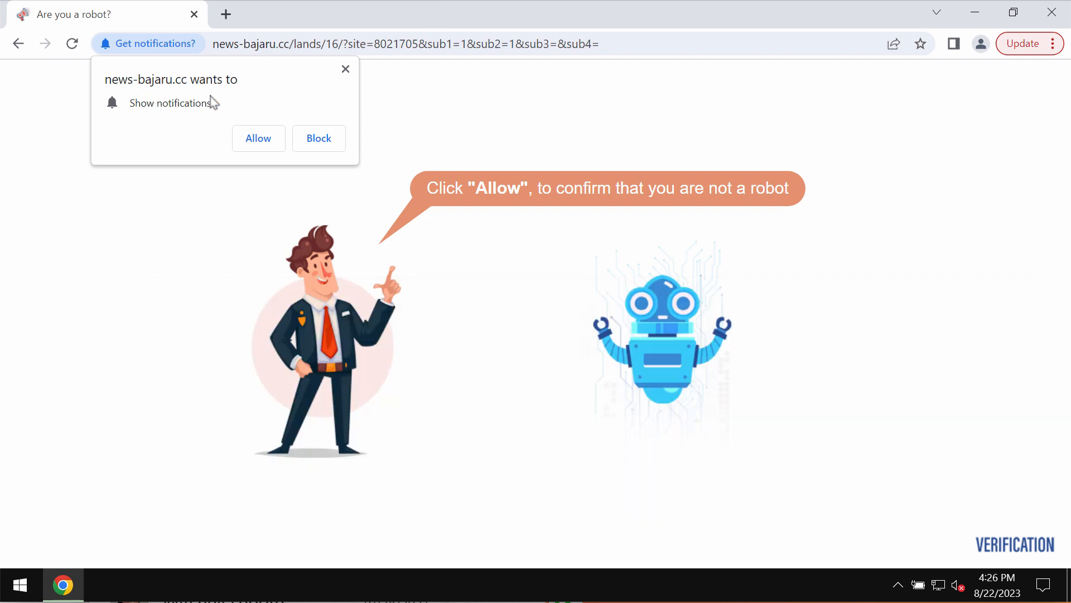
mouse_move(200, 104)
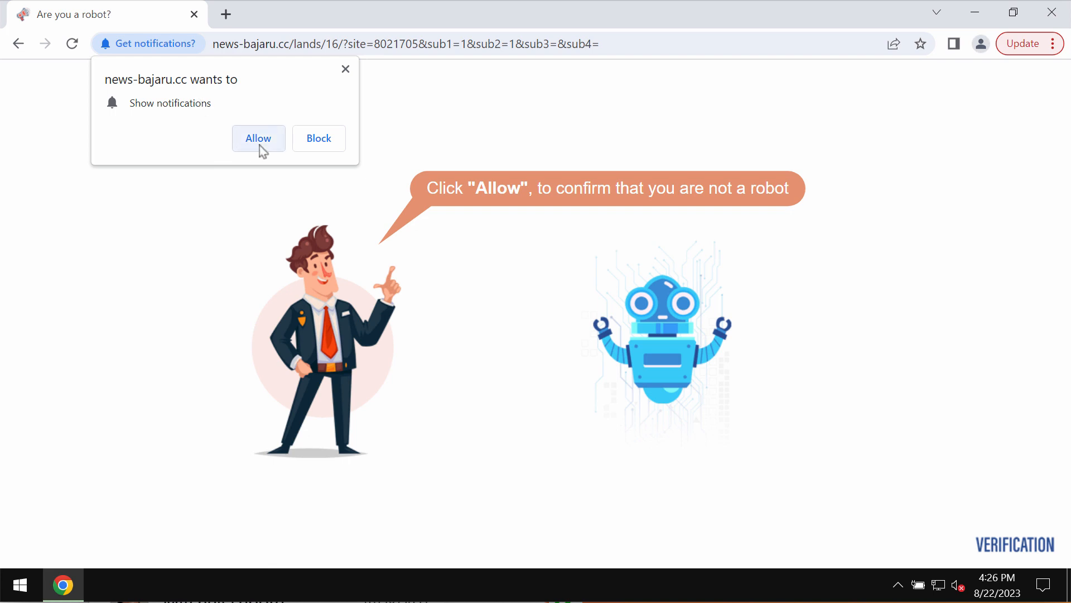
Allow news-bajaru.cc to show notifications in Chrome.
click(258, 137)
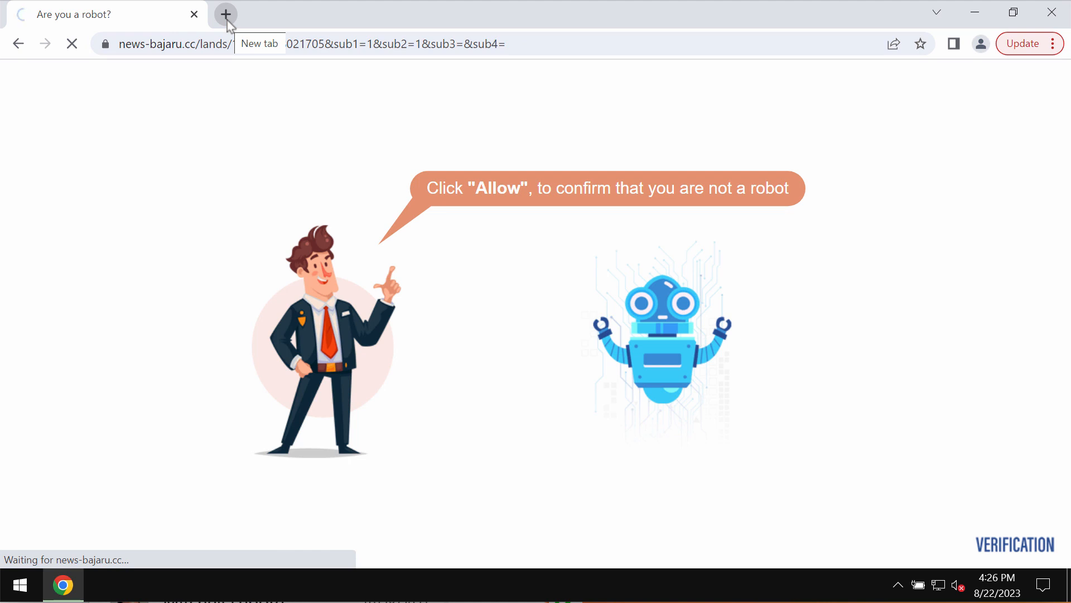
Open a new Chrome tab showing the Google start page.
click(225, 13)
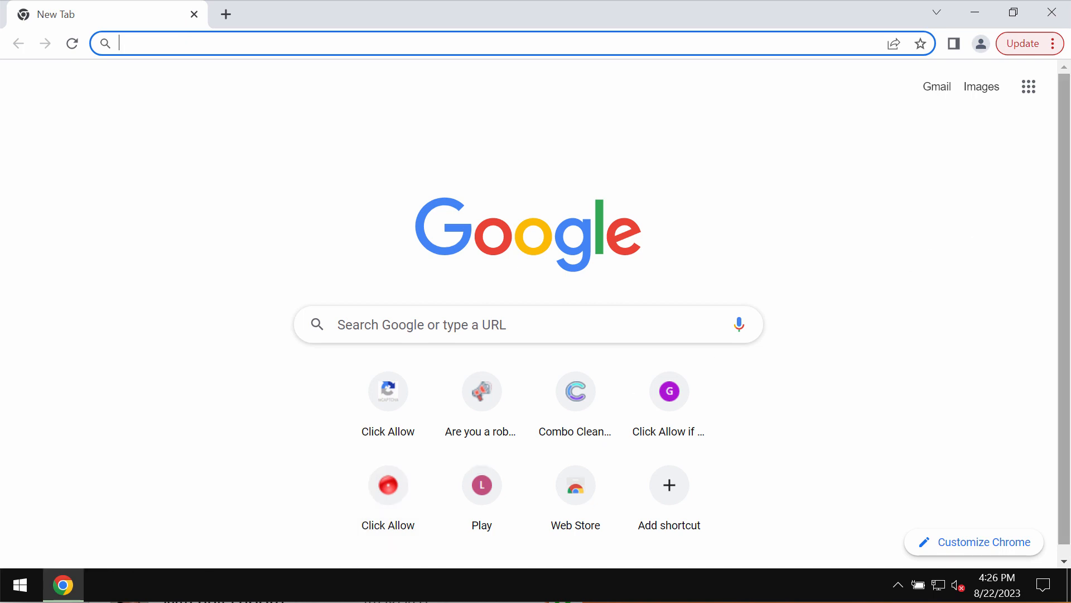
mouse_move(872, 173)
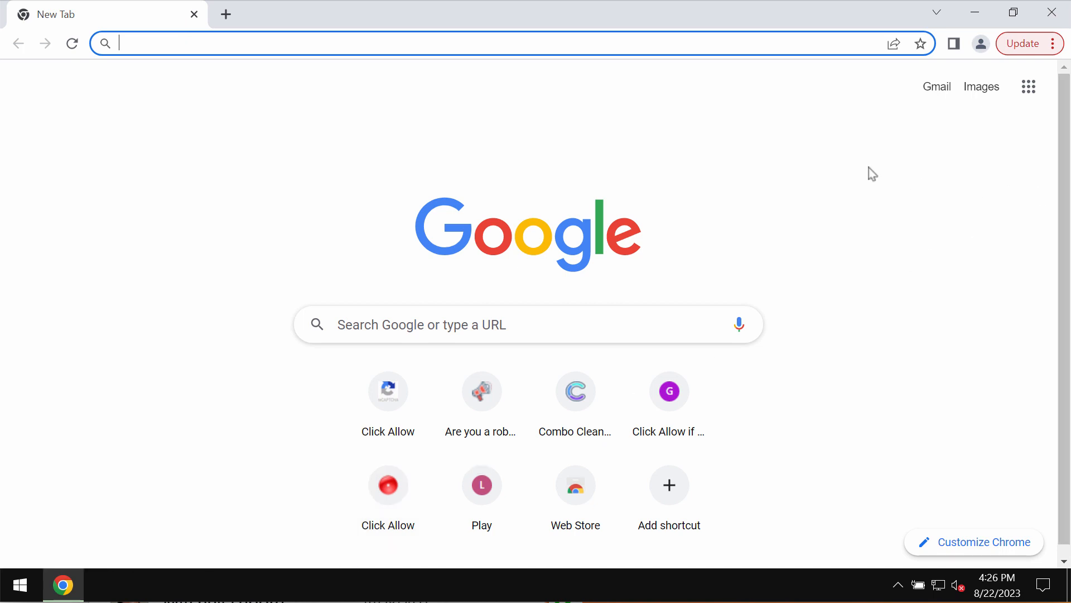
mouse_move(624, 139)
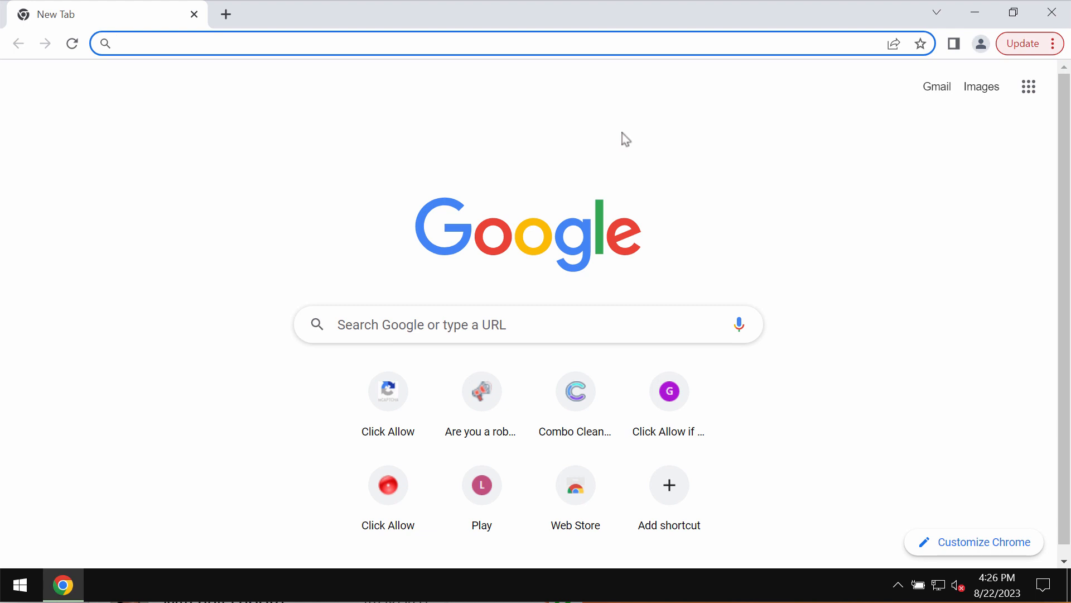
mouse_move(594, 131)
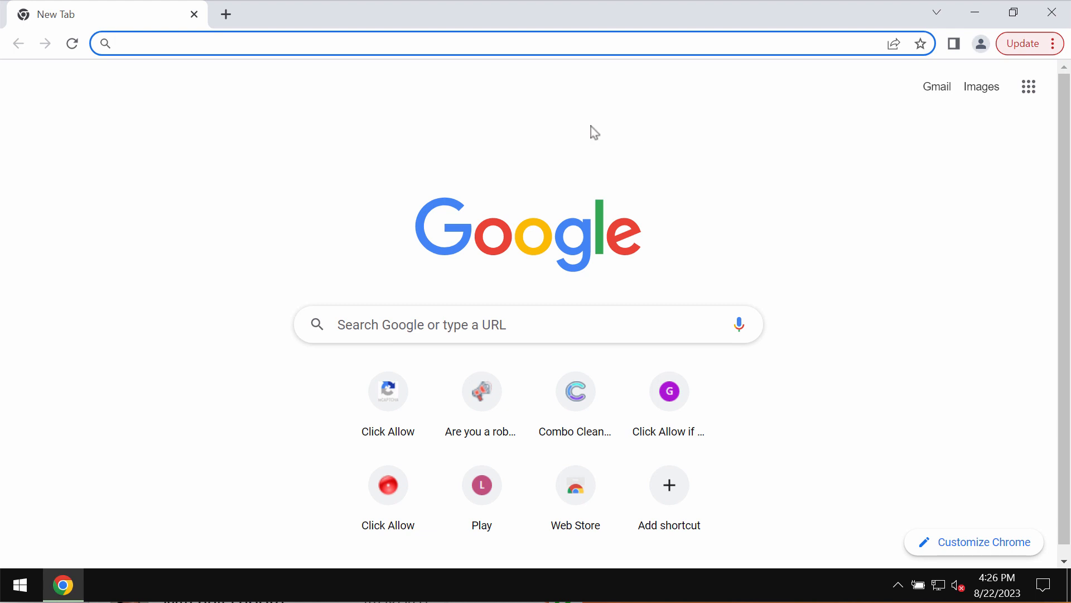
mouse_move(1034, 61)
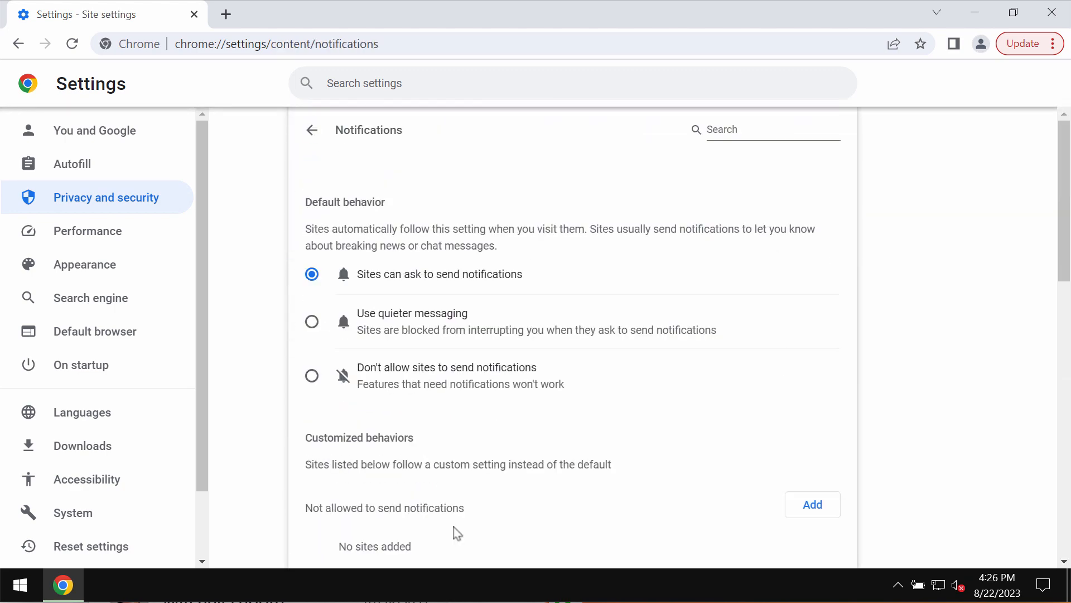
Remove news-niyide.cc and another spam site from Chrome's allowed notification sites.
scroll(down, 3)
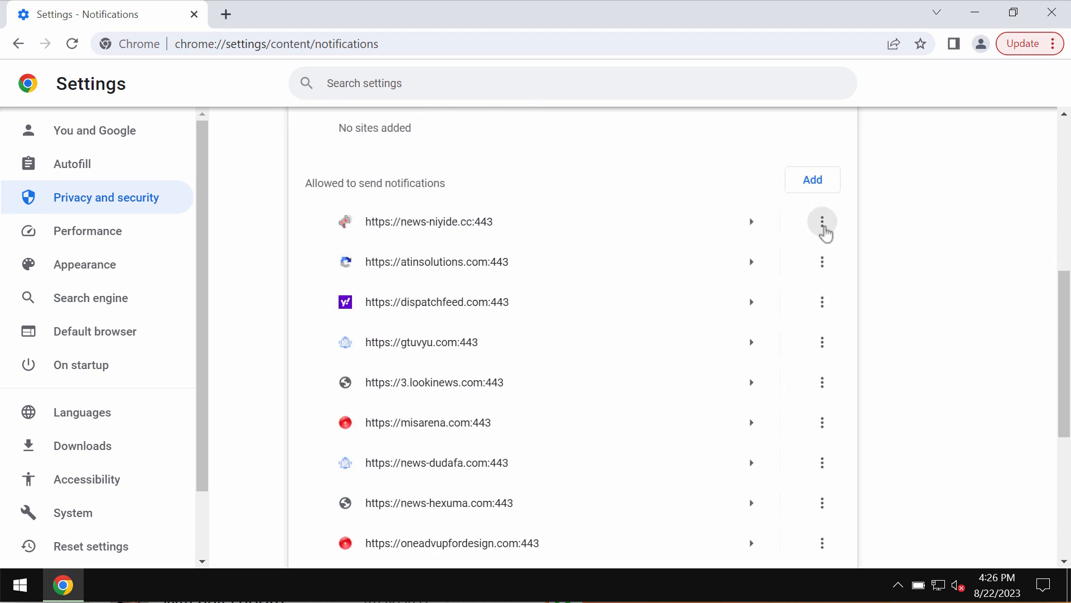
click(822, 221)
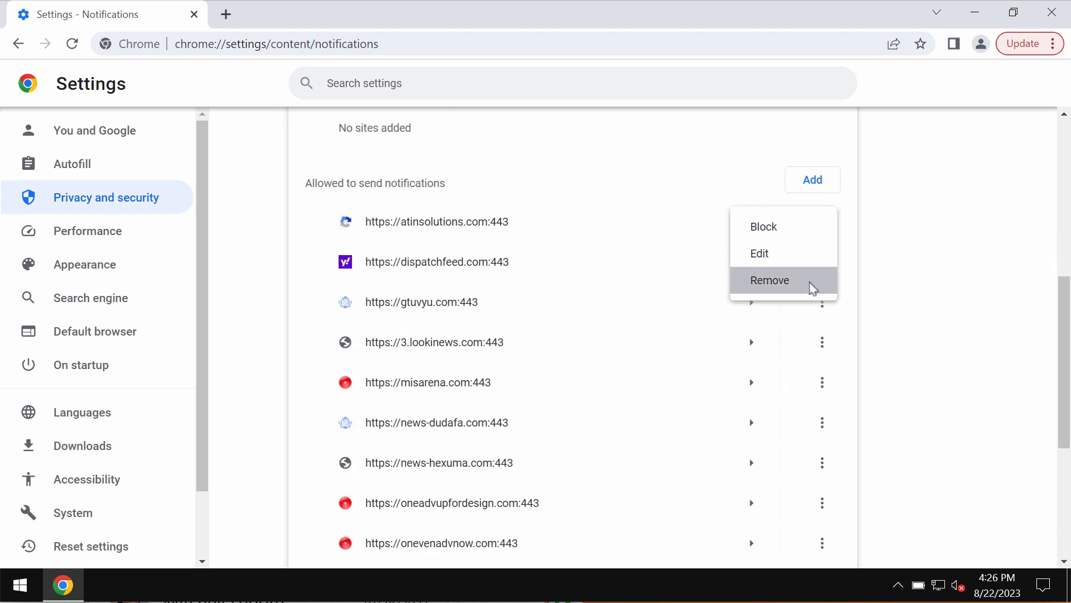
click(769, 280)
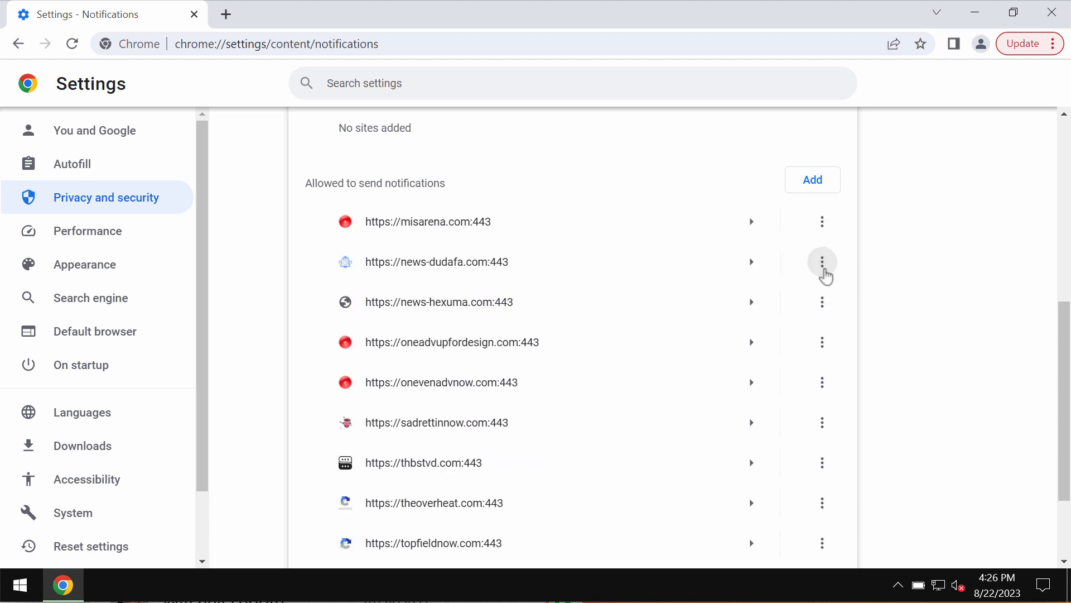
click(822, 262)
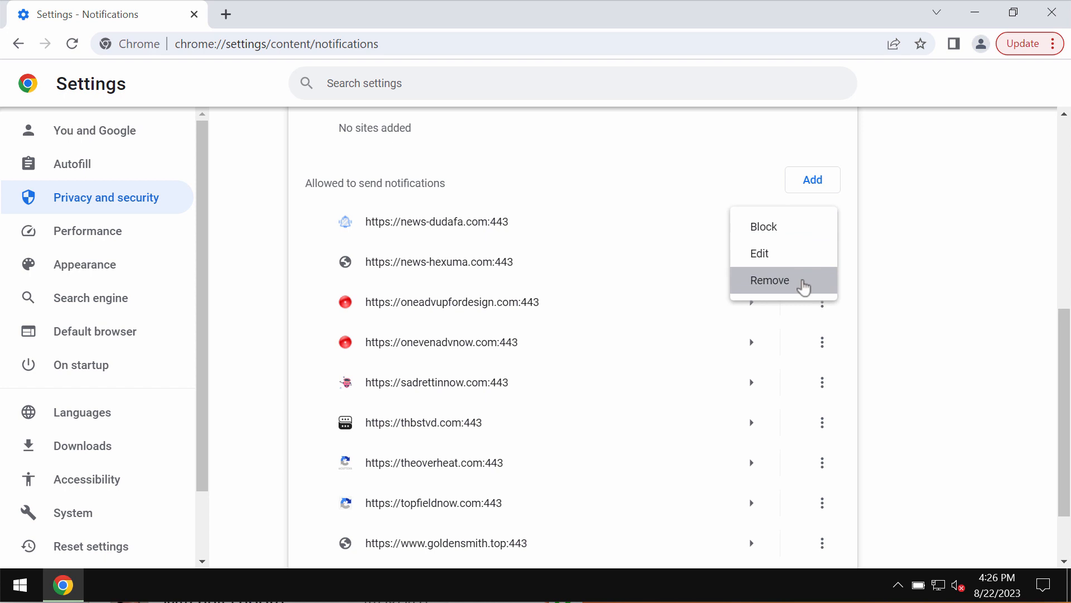
click(769, 280)
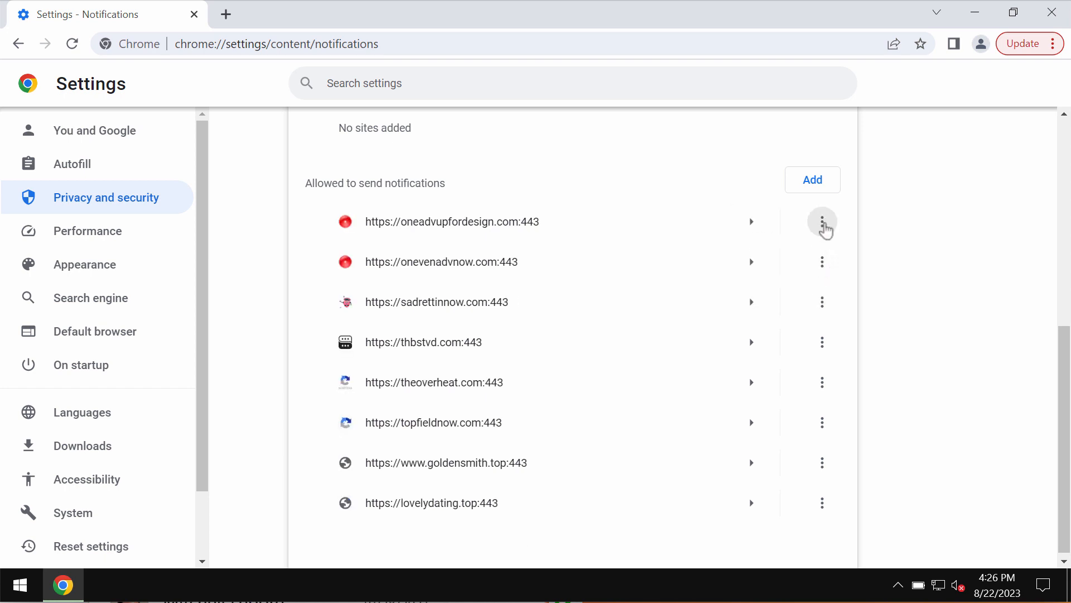
click(822, 221)
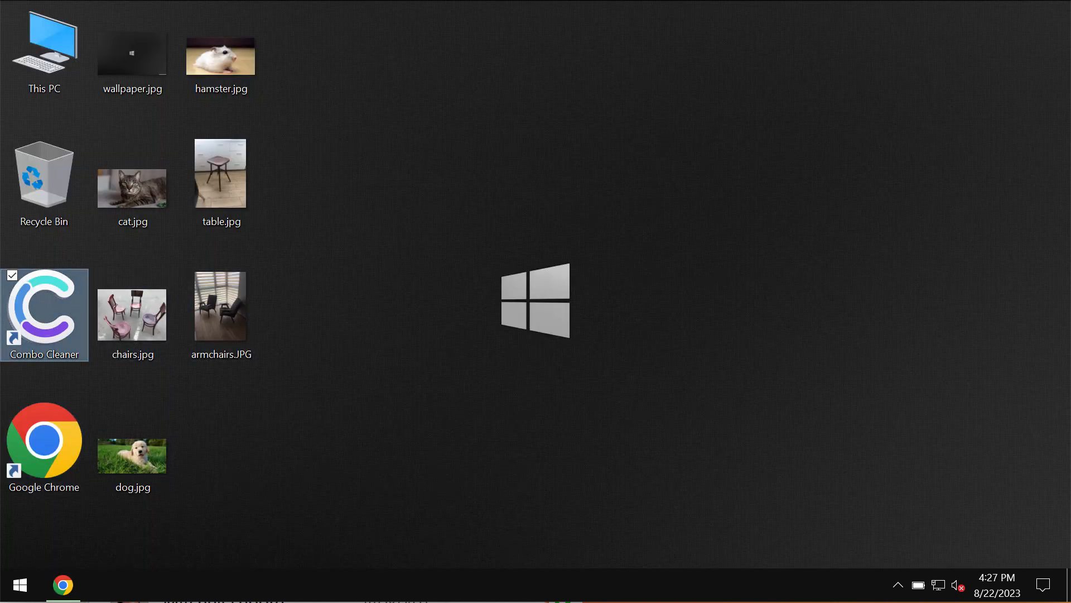
Launch Combo Cleaner from its desktop shortcut.
double_click(43, 314)
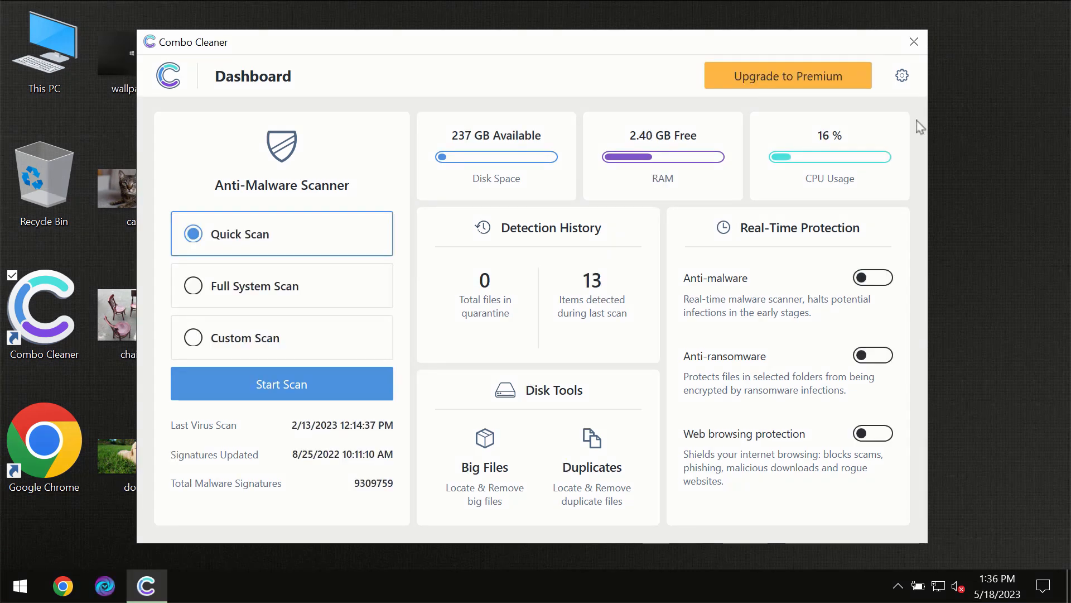
mouse_move(904, 121)
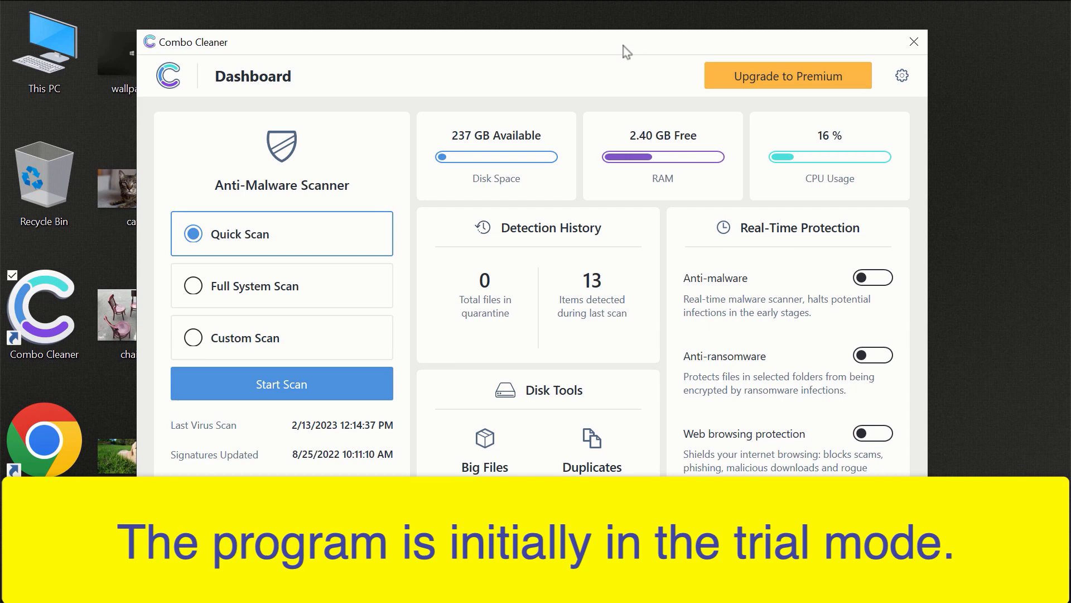
mouse_move(575, 50)
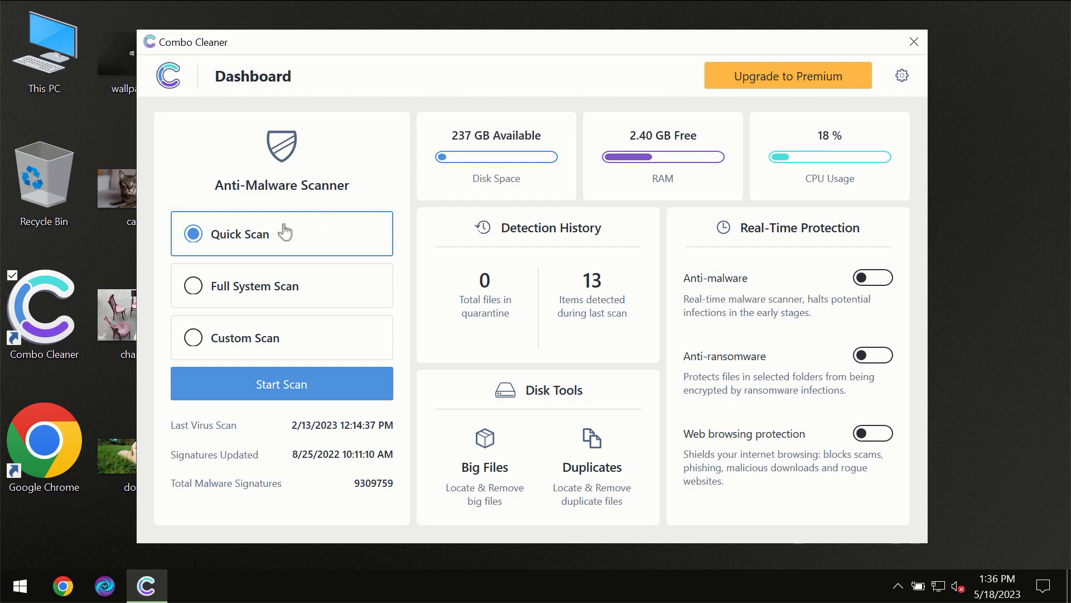
mouse_move(259, 250)
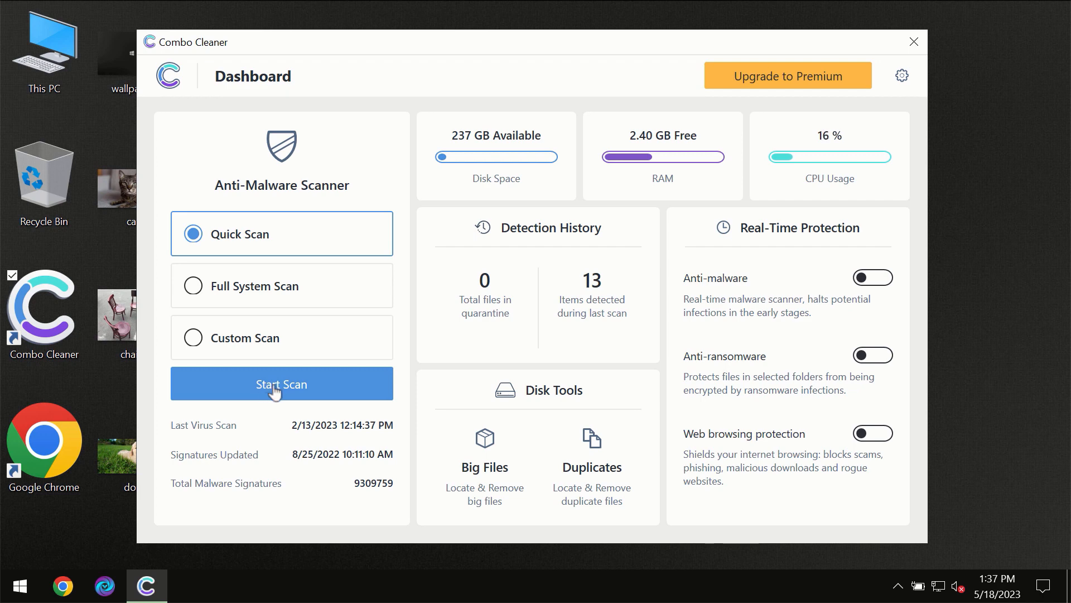
Start a Quick Scan in Combo Cleaner.
click(281, 383)
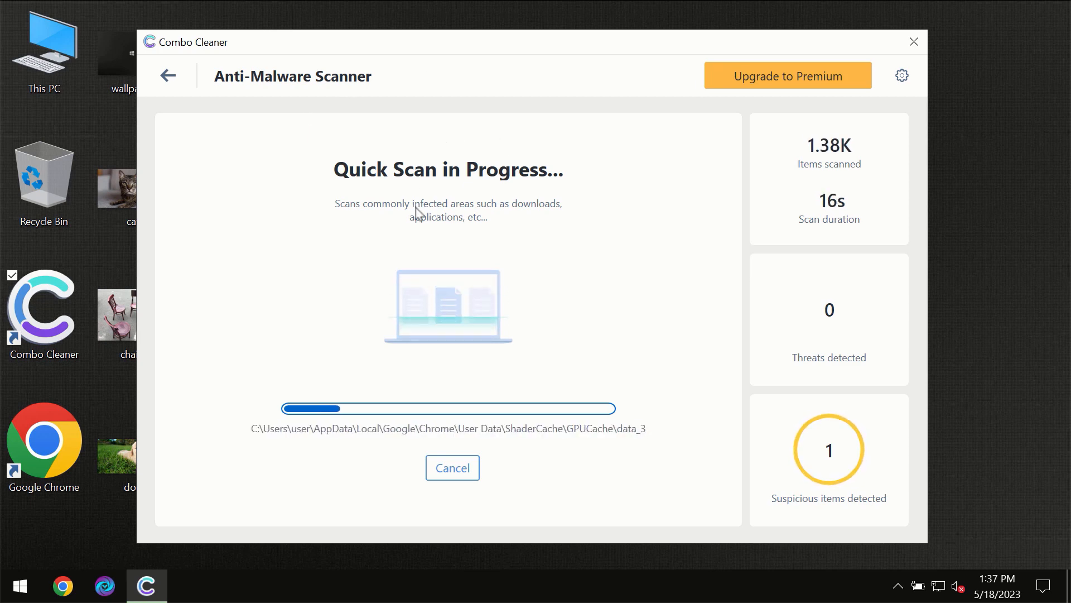
mouse_move(463, 176)
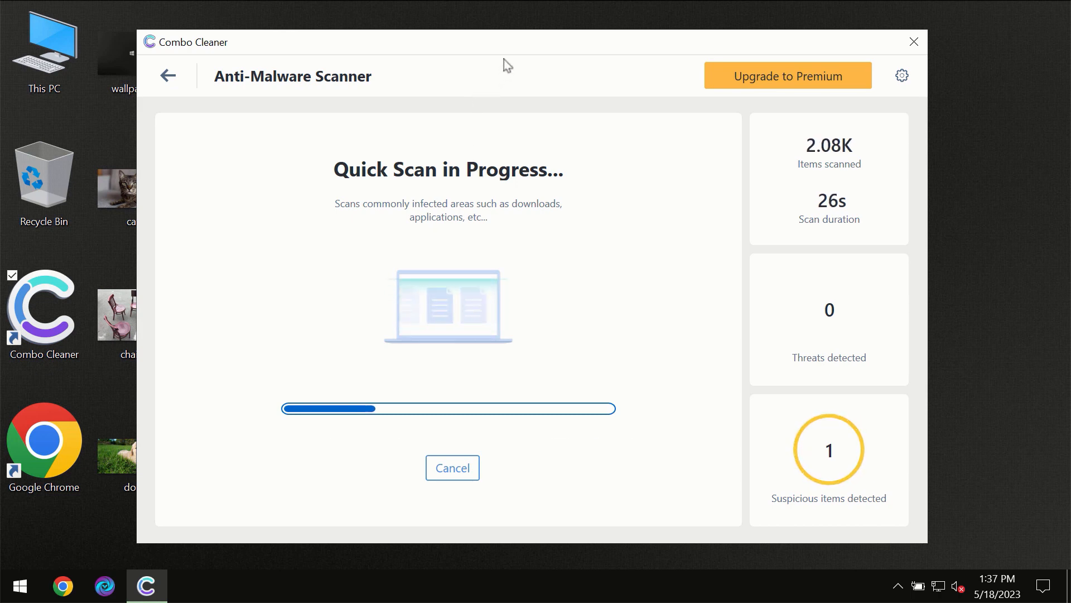
mouse_move(529, 53)
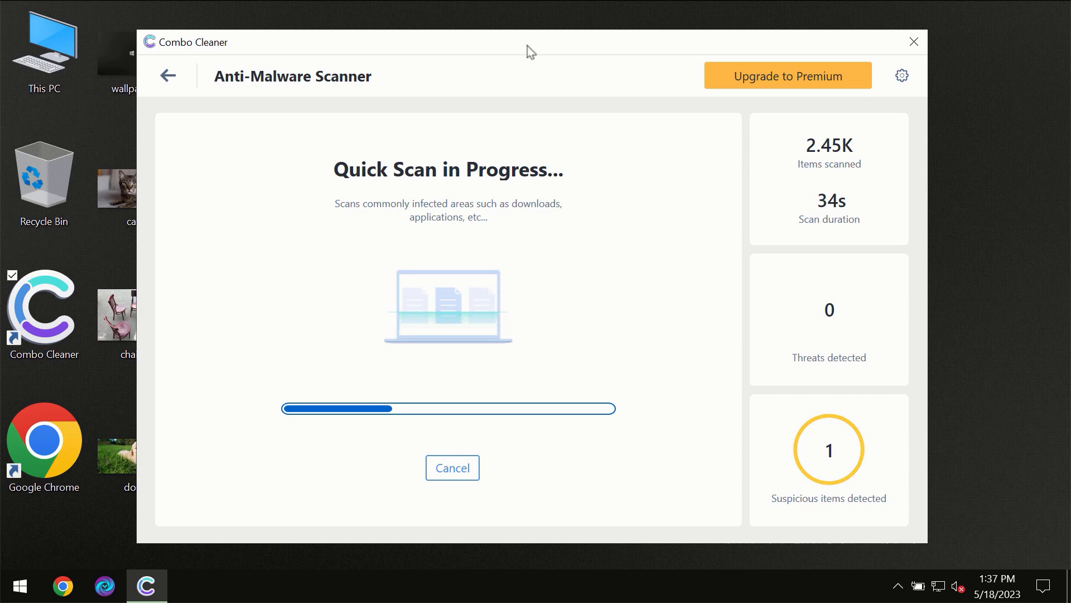
mouse_move(524, 55)
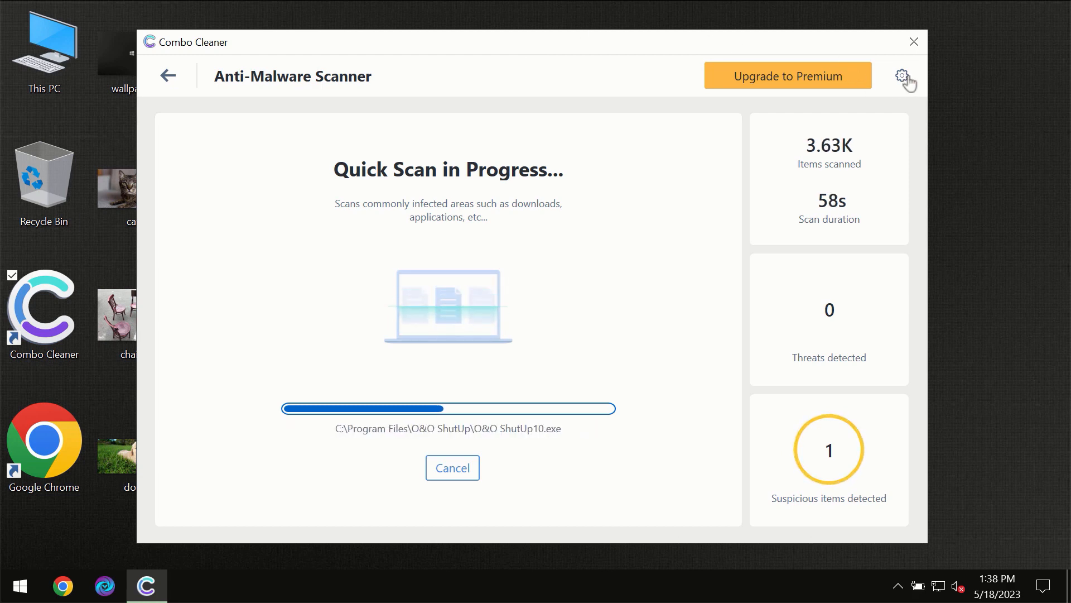
Look at the Anti-Ransomware settings, then return to the dashboard.
click(901, 75)
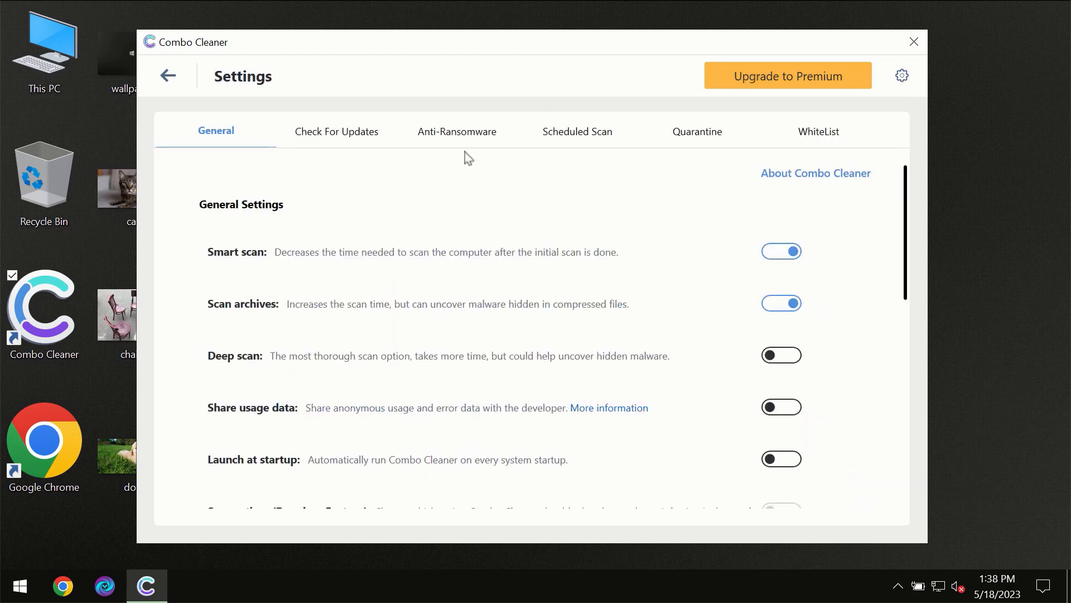
mouse_move(441, 146)
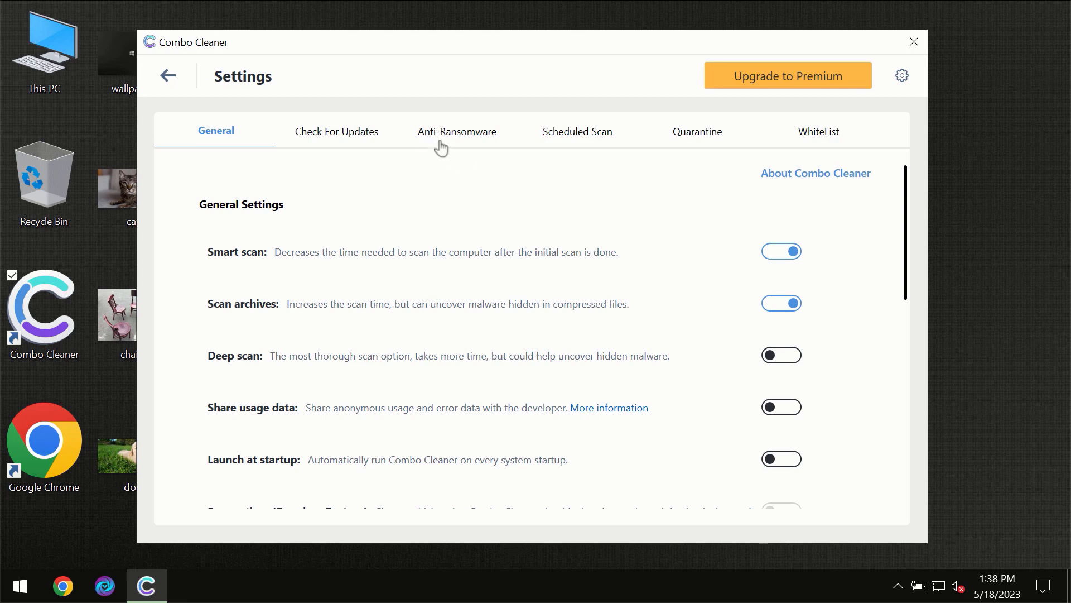
mouse_move(451, 142)
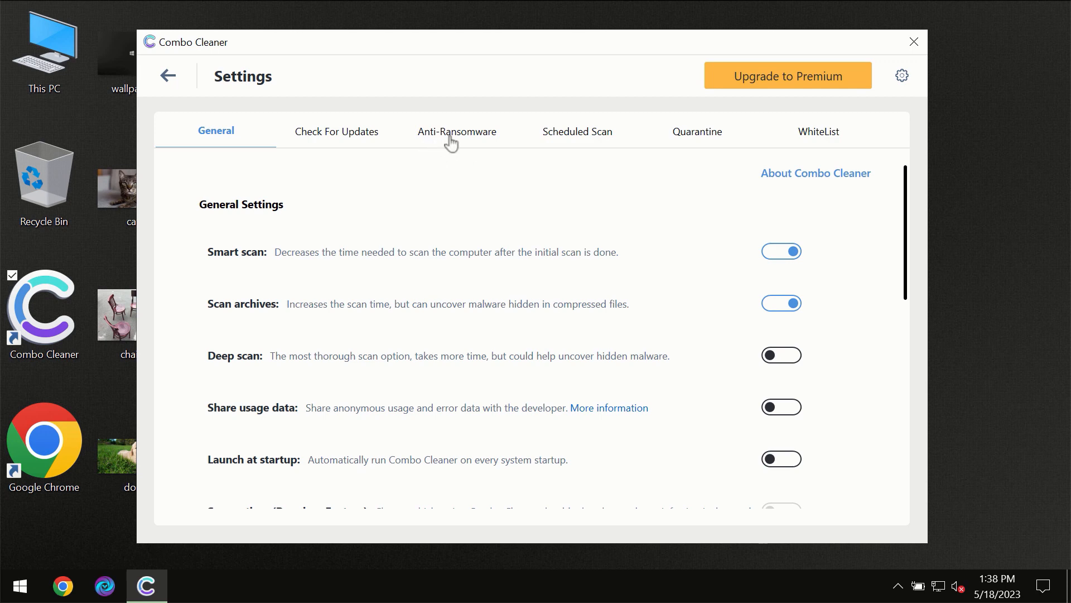
click(457, 131)
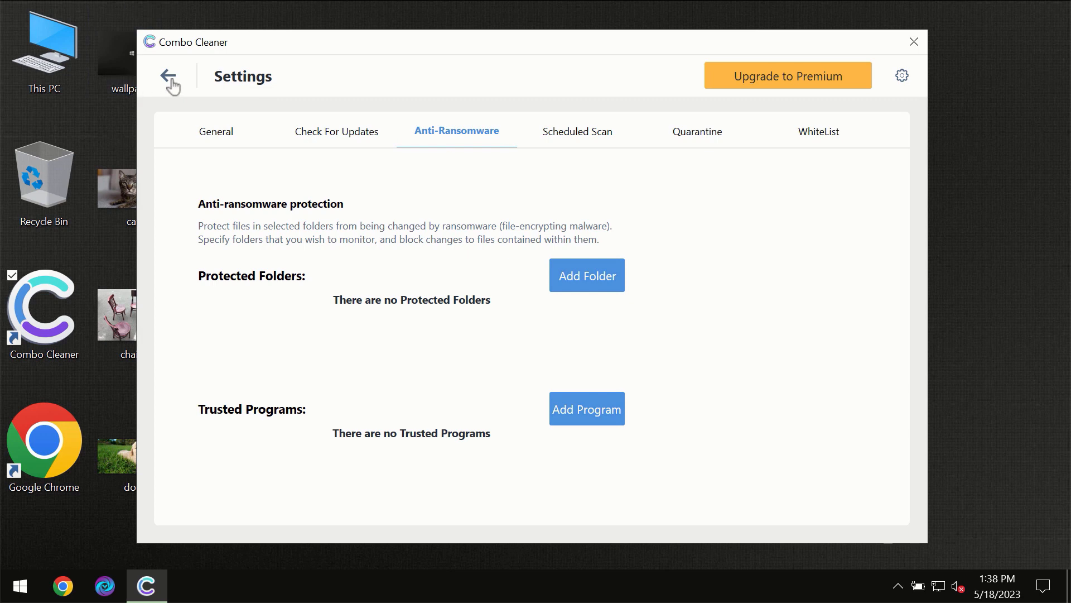
click(171, 76)
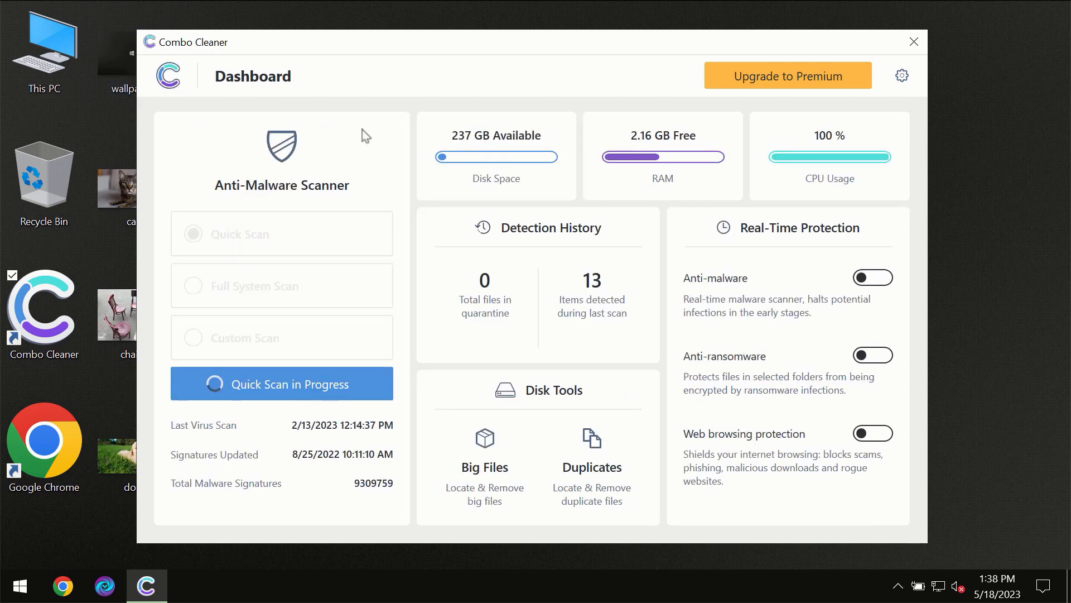
View the finished Quick Scan's one spam threat, then open the Upgrade to Premium offer.
click(281, 384)
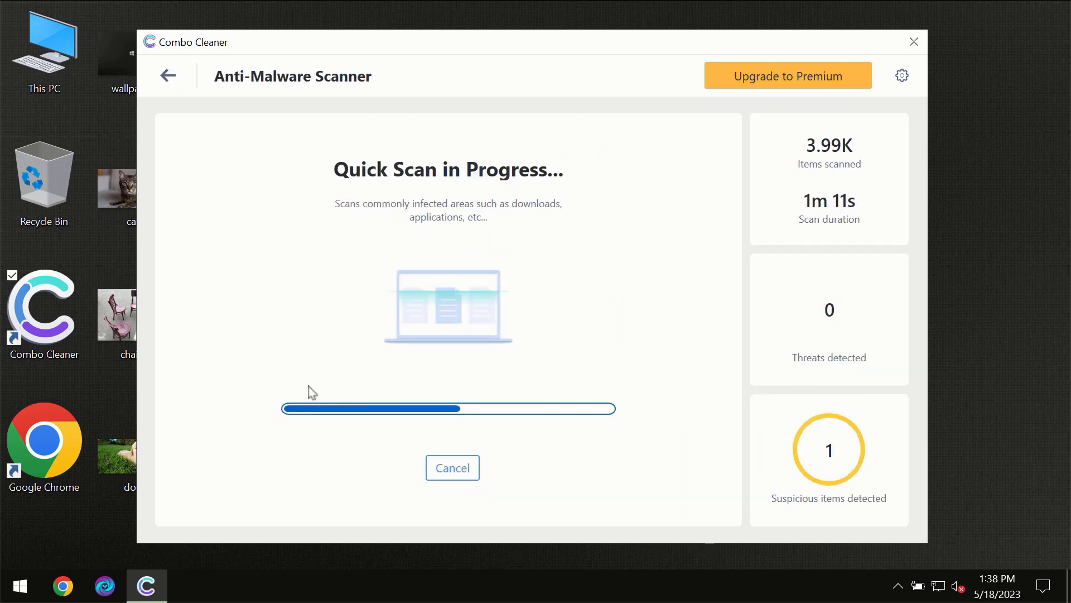
mouse_move(531, 235)
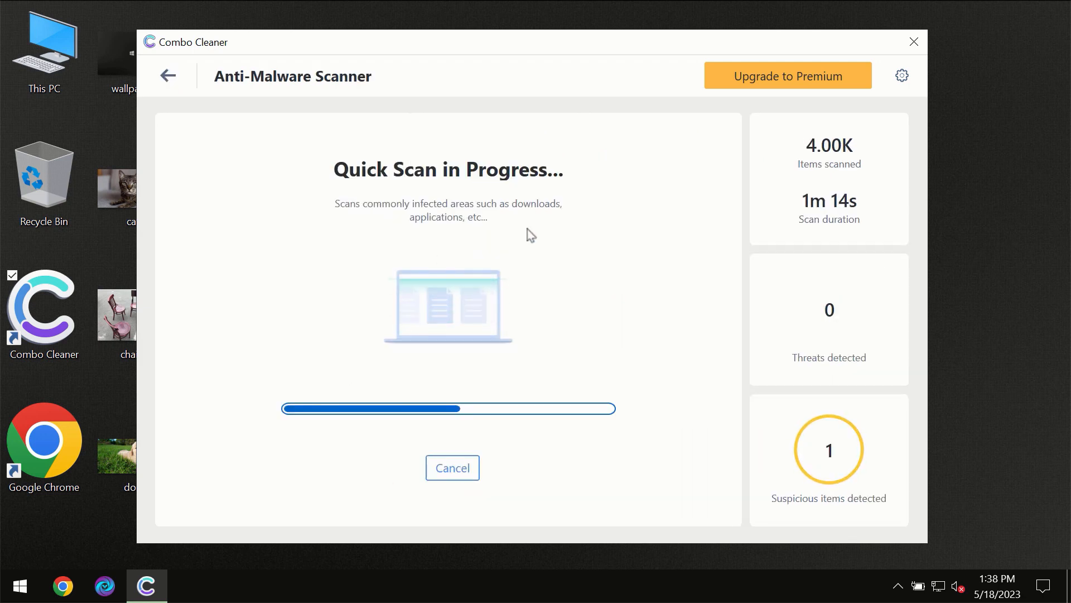
mouse_move(635, 110)
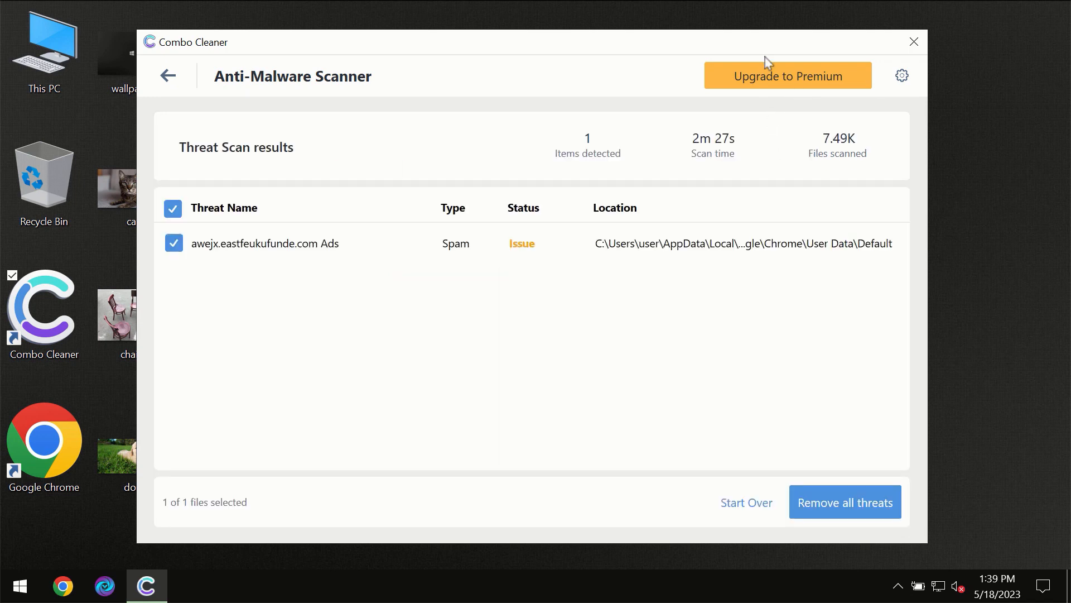
click(788, 75)
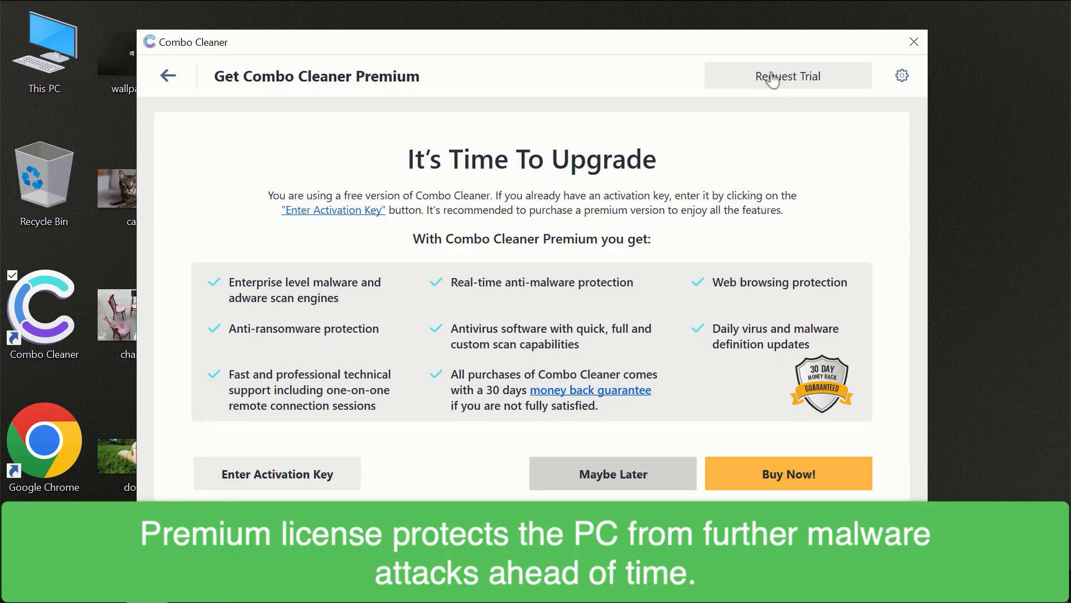